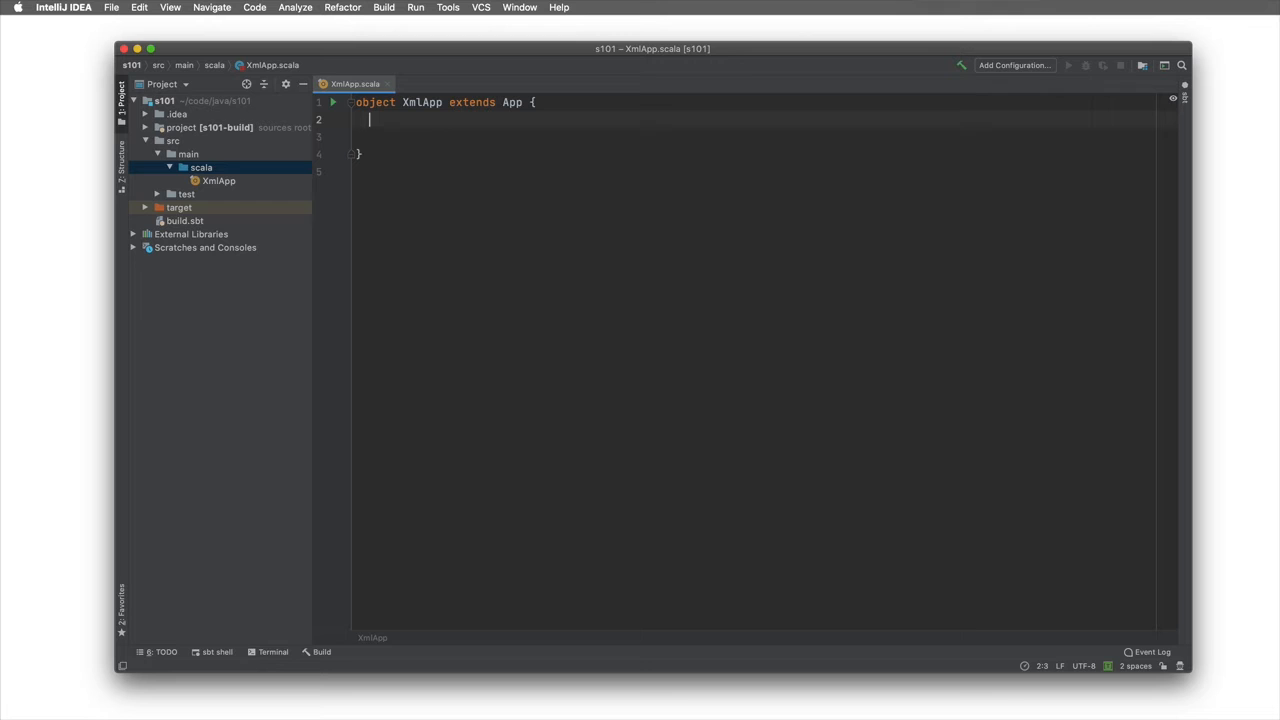
{"action": "type", "text": "val person: Elem ="}
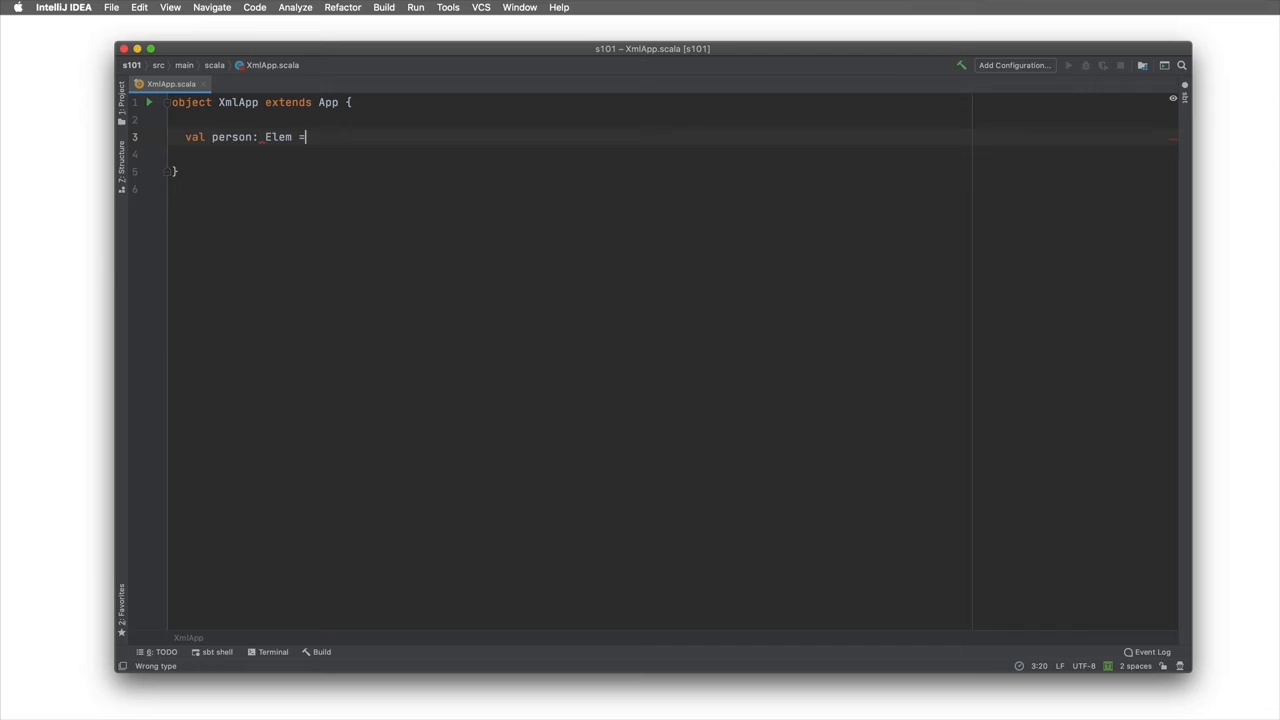